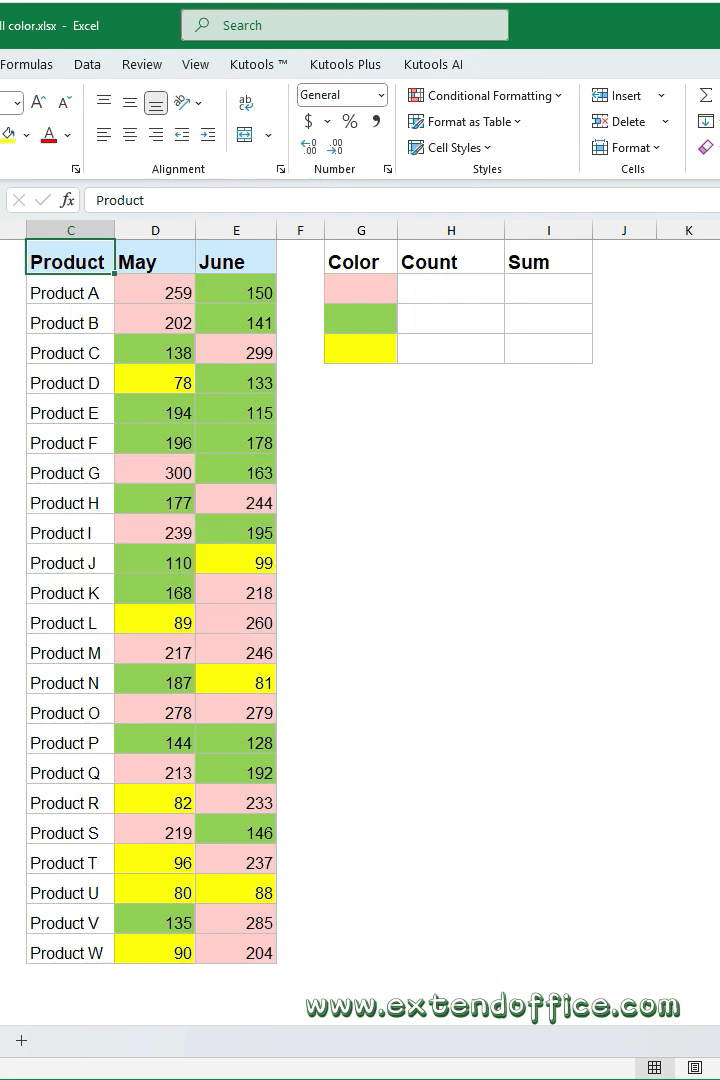
Step: Add a new Module1 in the VBA editor to hold the ColorFunction count/sum-by-colour code
{"action": "key", "text": "alt+f11"}
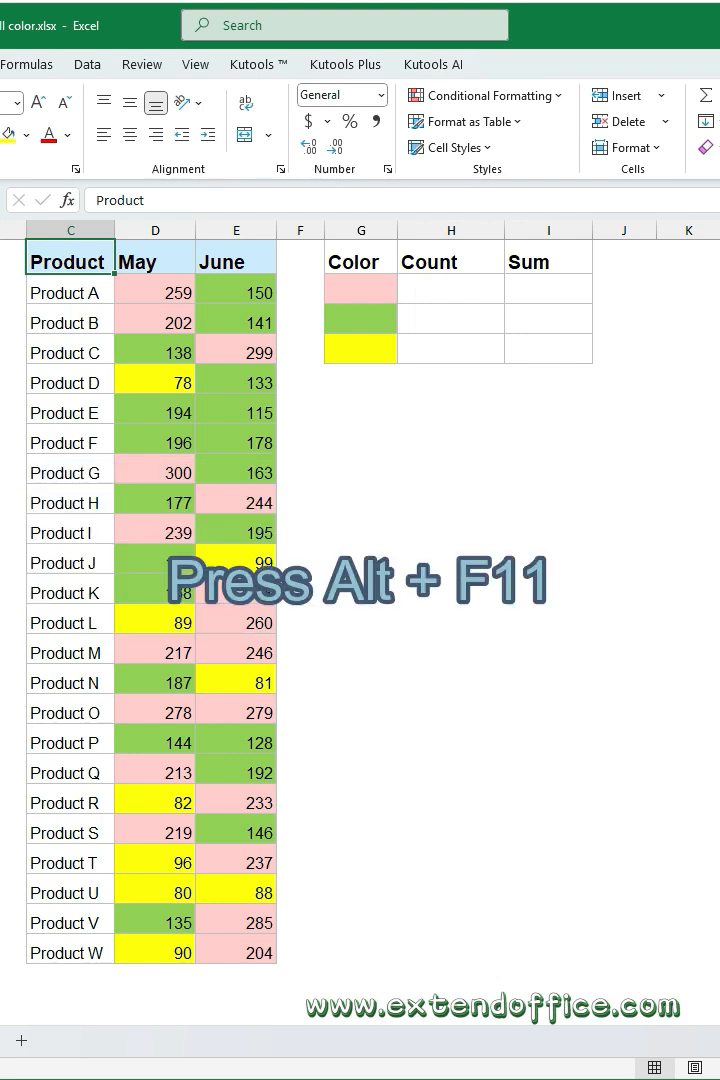
{"action": "key", "text": "alt+F11"}
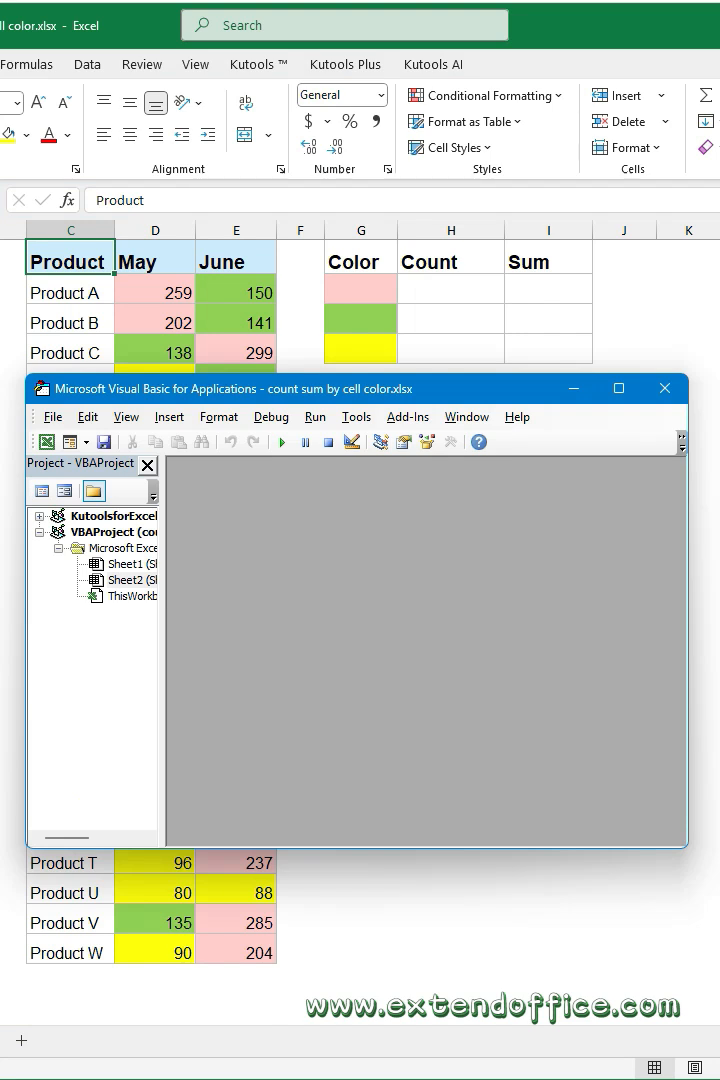
{"action": "left_click", "coordinate": [168, 416]}
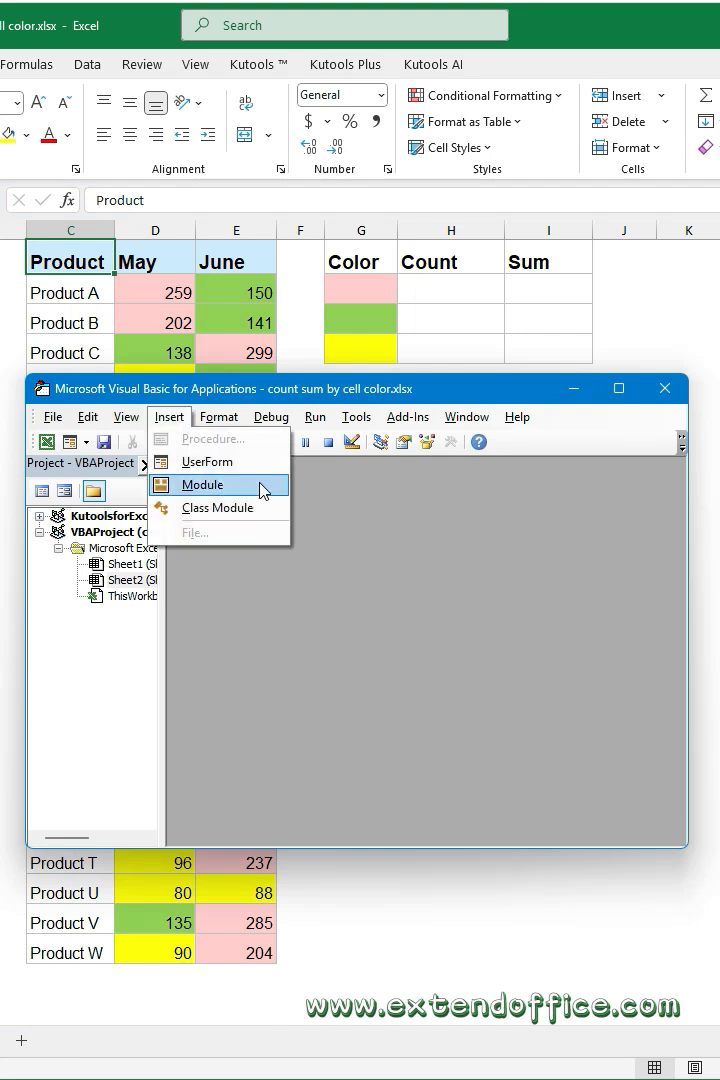
{"action": "left_click", "coordinate": [204, 484]}
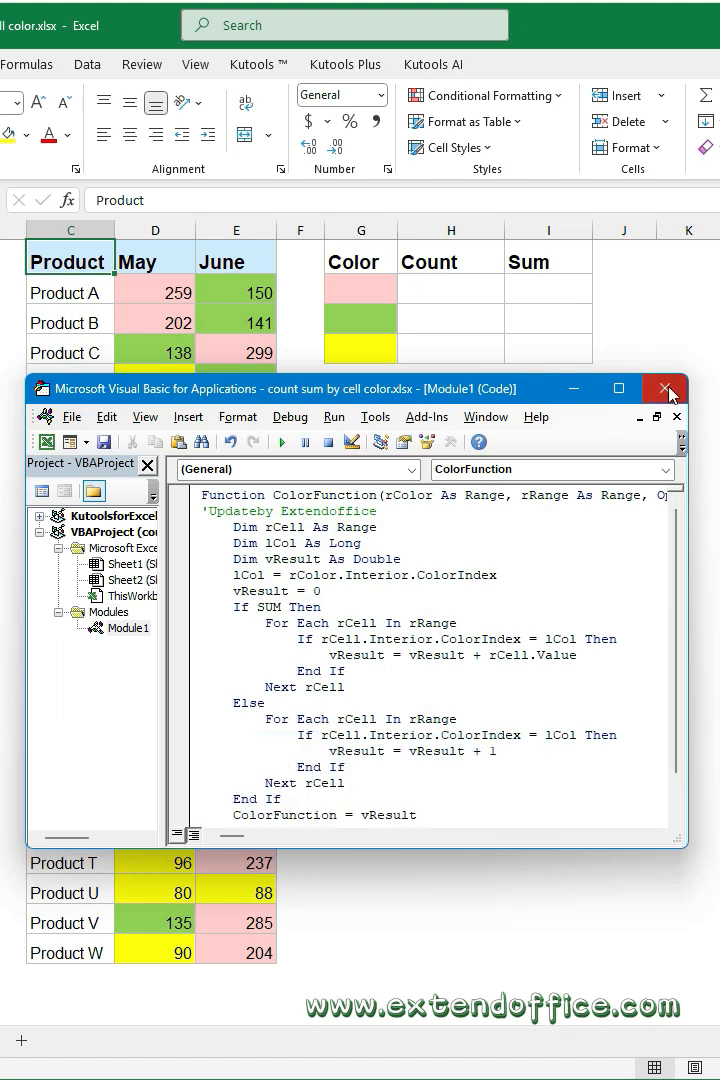
Step: Enter =colorfunction(G2,$D$2:$E$24,FALSE) in H2, returning a pink count of 18
{"action": "left_click", "coordinate": [664, 388]}
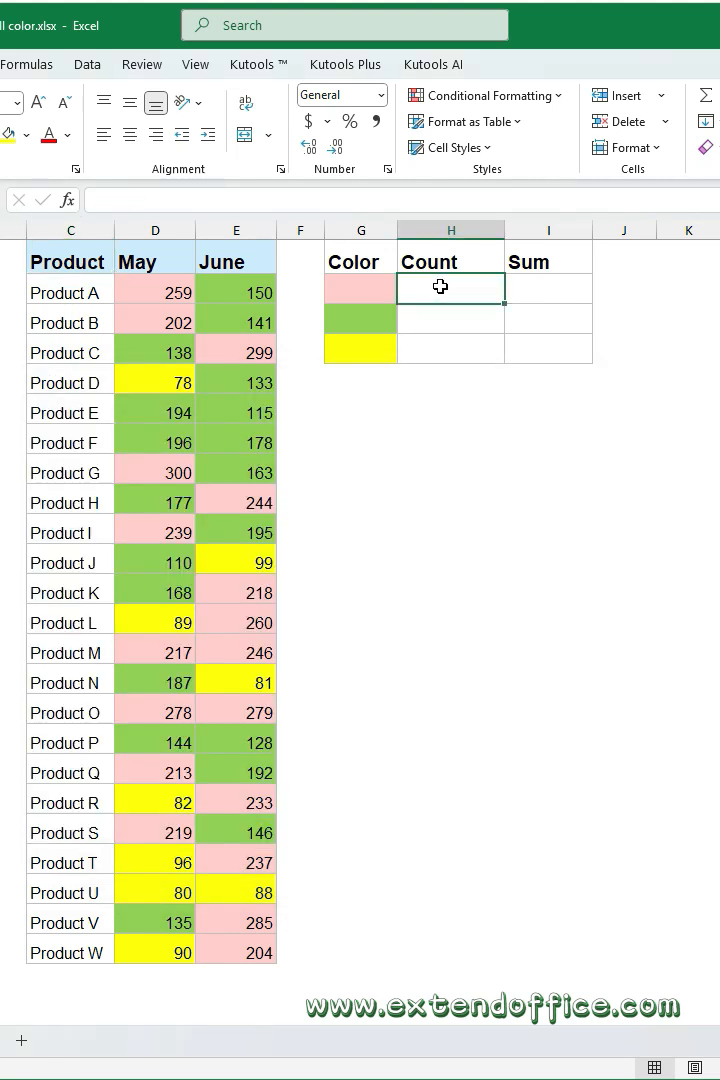
{"action": "type", "text": "=colorfunction("}
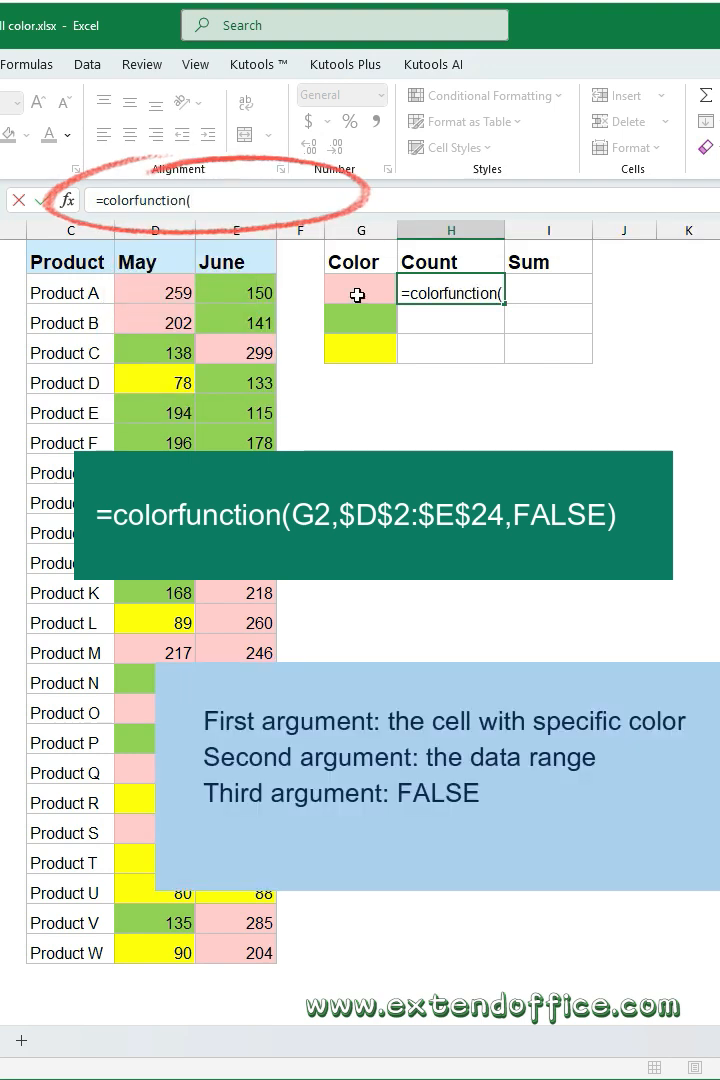
{"action": "left_click", "coordinate": [360, 288]}
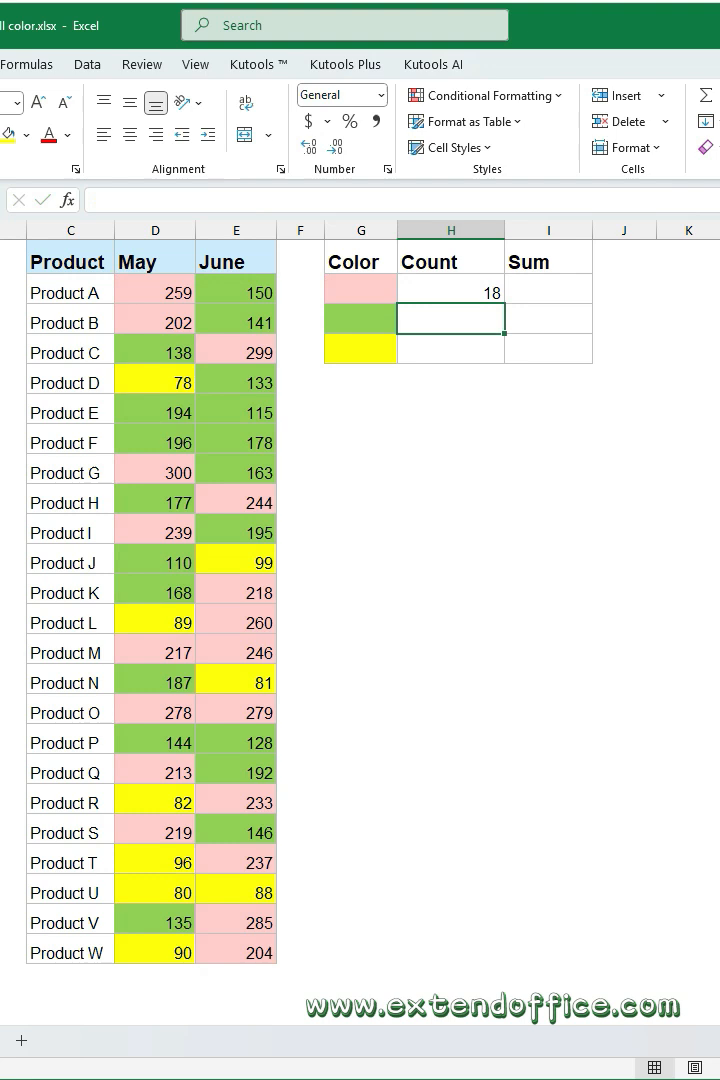
{"action": "left_click", "coordinate": [450, 292]}
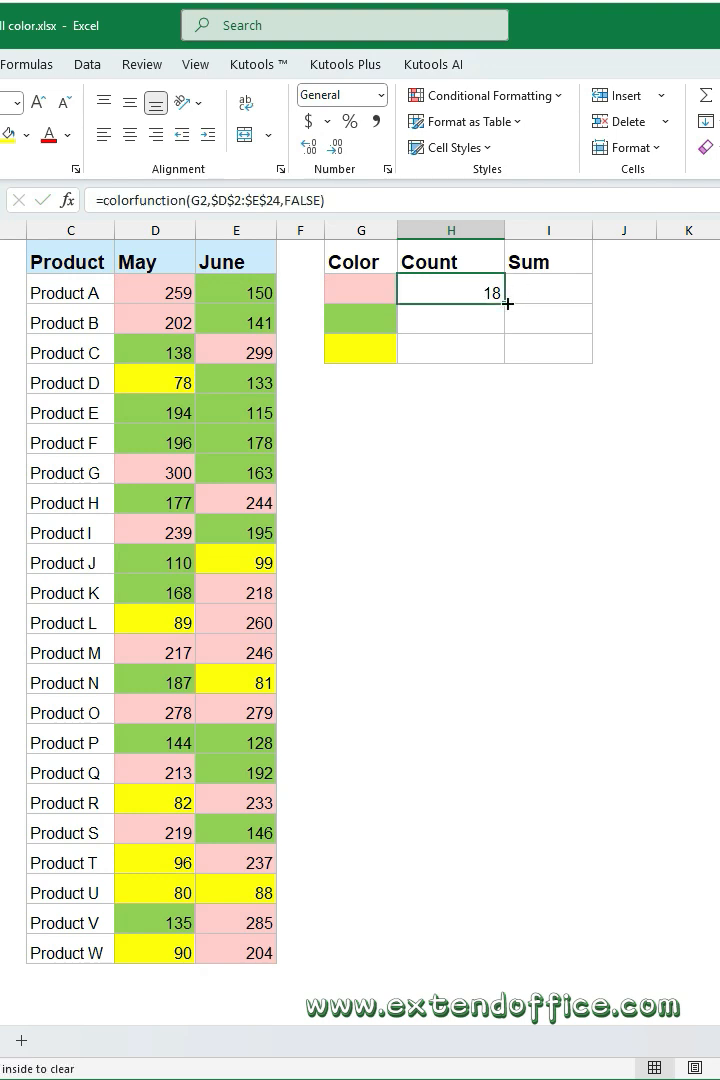
Step: Fill counts 18, 19, 9 and sums 4432, 2990, 783 using ColorFunction with TRUE for sums
{"action": "left_click_drag", "start_coordinate": [506, 304], "coordinate": [506, 352]}
{"action": "type", "text": "=COLORFUNCTION(G2,$D$2:$E$24,"}
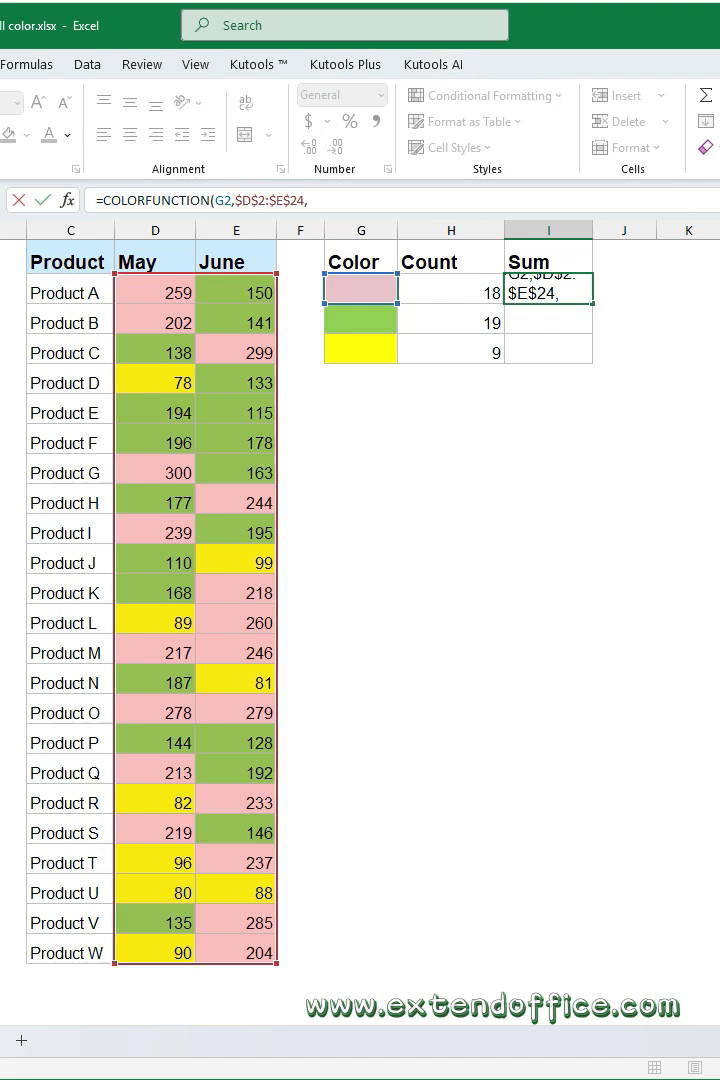
{"action": "type", "text": "TRUE"}
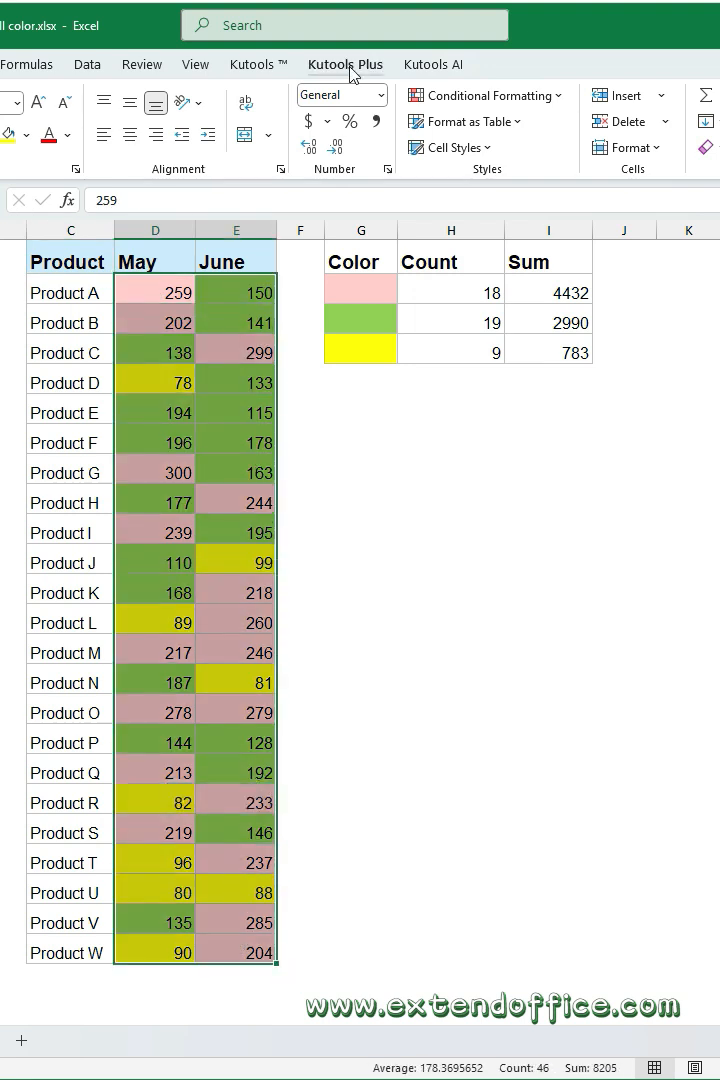
{"action": "left_click", "coordinate": [460, 118]}
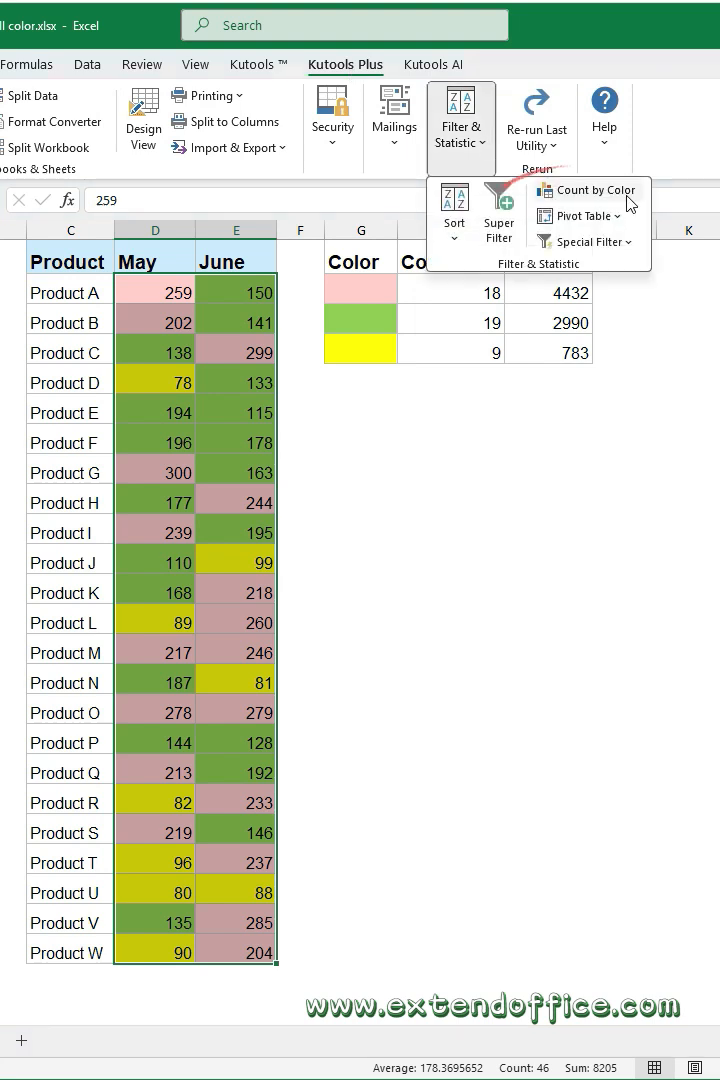
Step: Generate a Kutools Count by Color report by Background colour for D2:E24 in a new workbook
{"action": "left_click", "coordinate": [596, 190]}
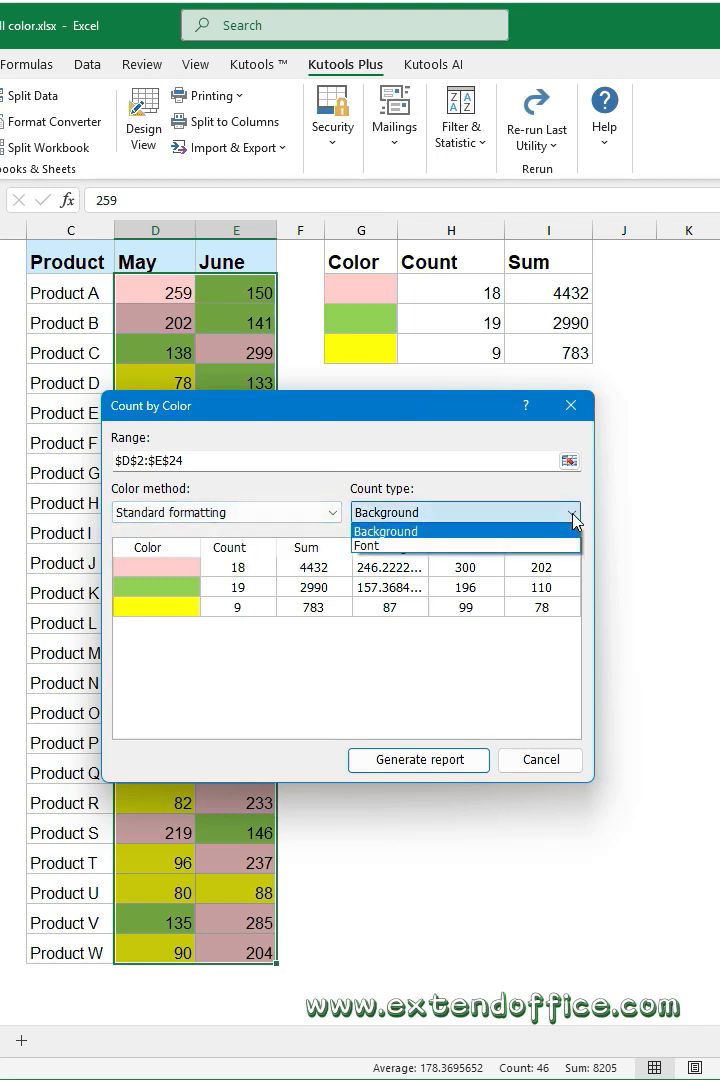
{"action": "left_click", "coordinate": [384, 532]}
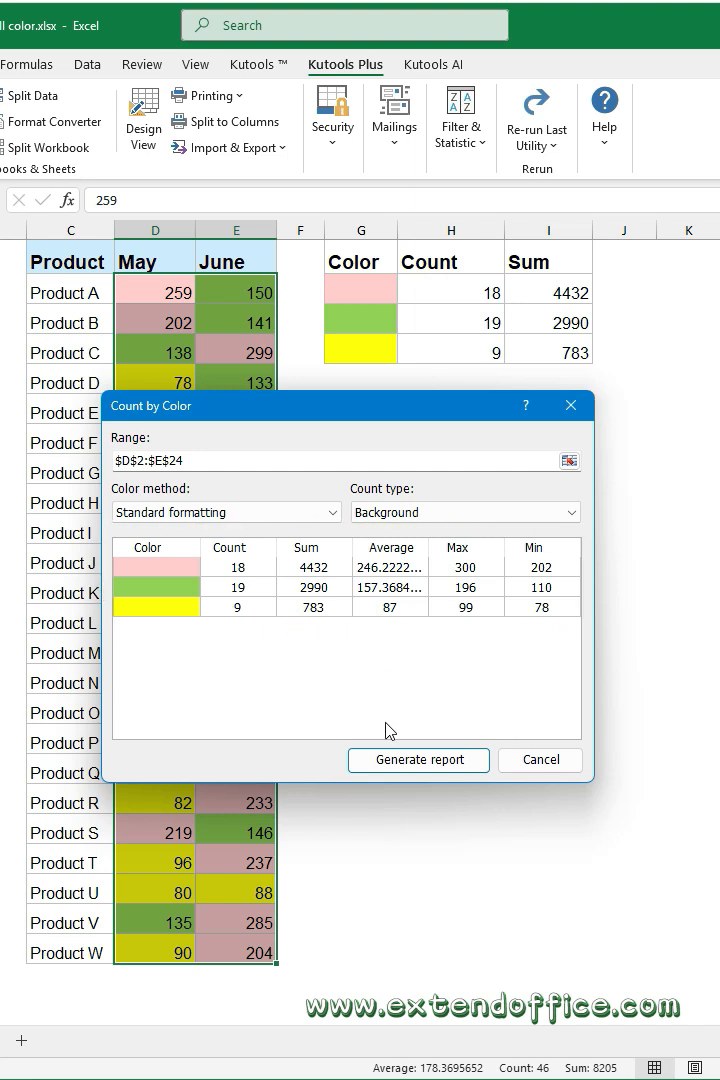
{"action": "left_click", "coordinate": [418, 758]}
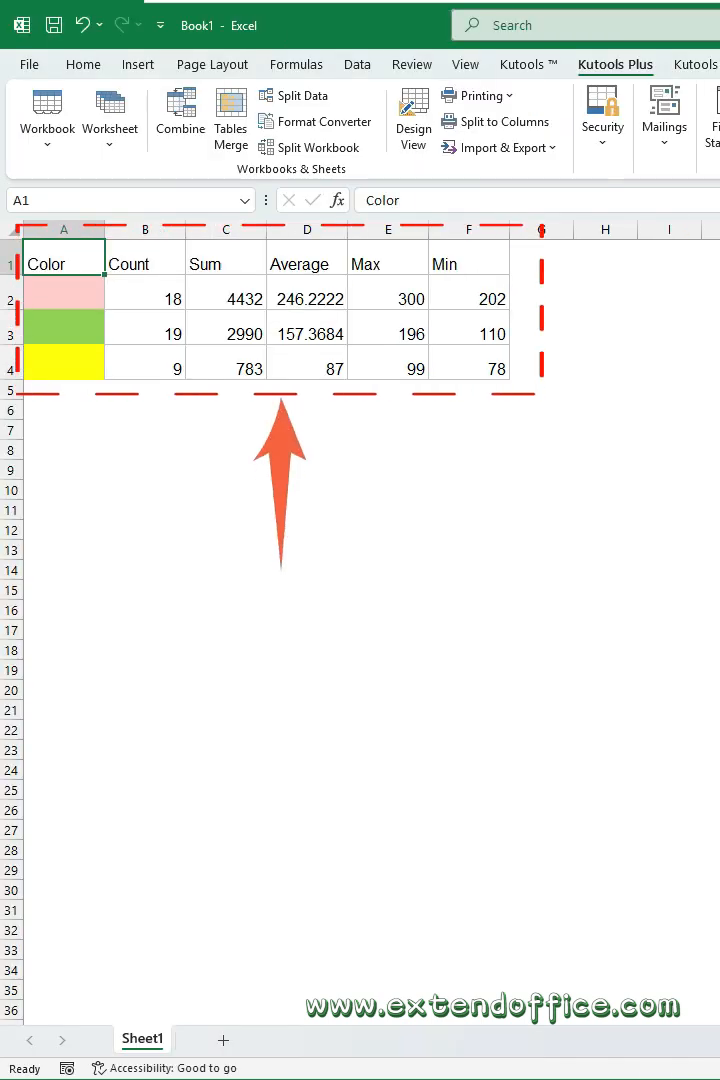